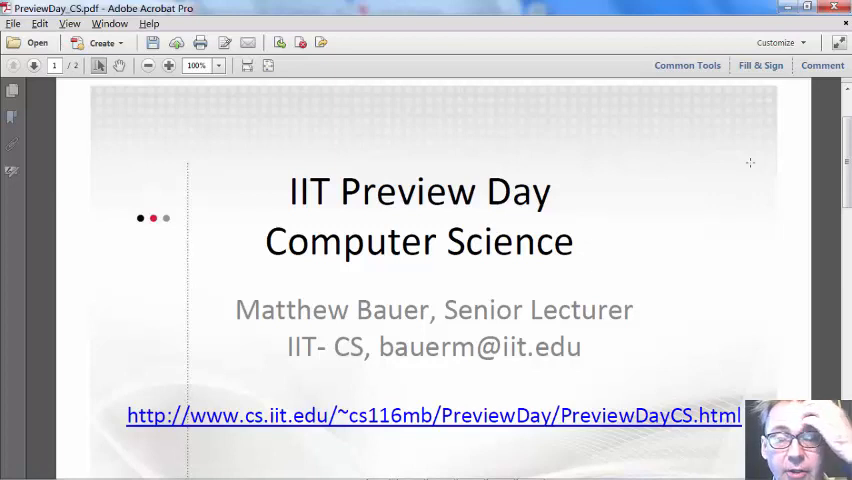
Scroll the Iocane Powder lab page down to the sample game session transcript
scroll(down, 3)
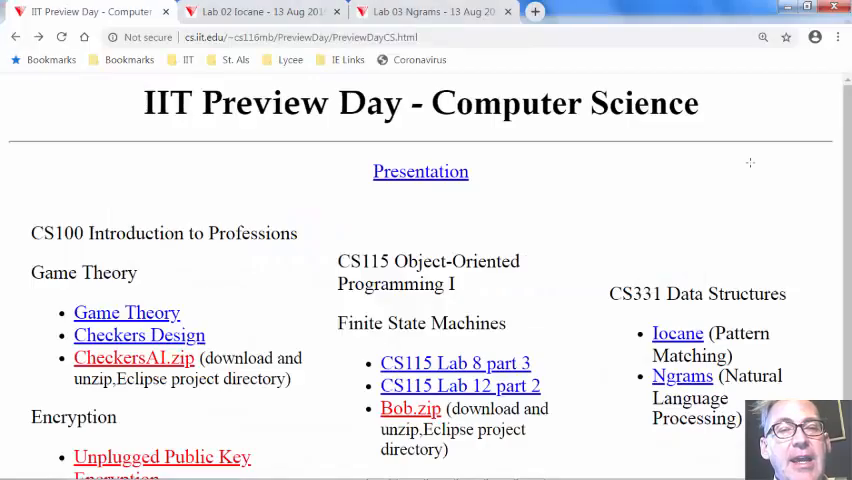
mouse_move(688, 312)
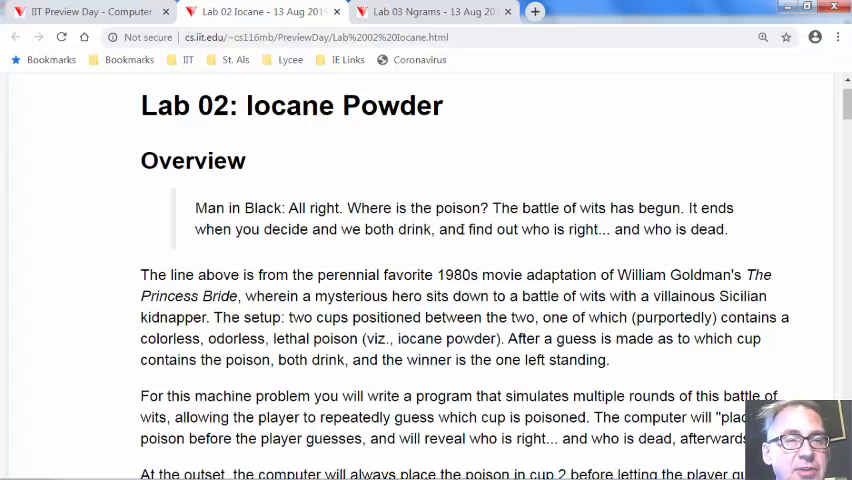
Scroll down to the Implementation section explaining the guess-pattern dictionary
scroll(down, 3)
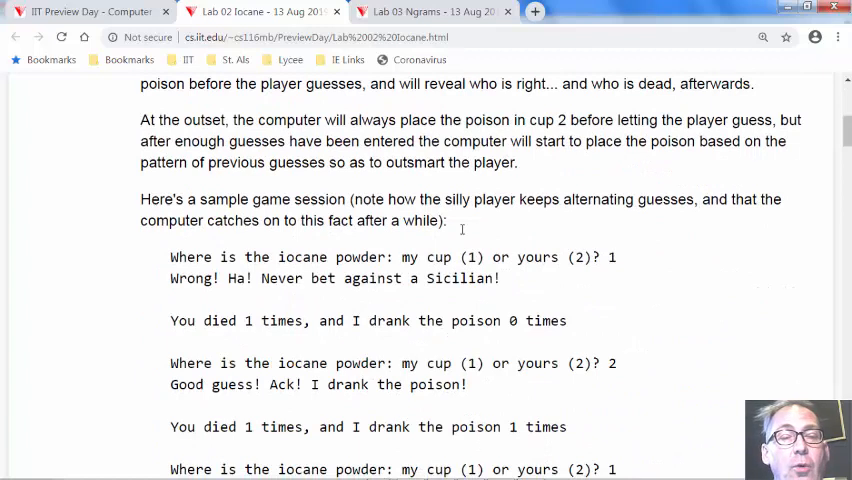
scroll(down, 3)
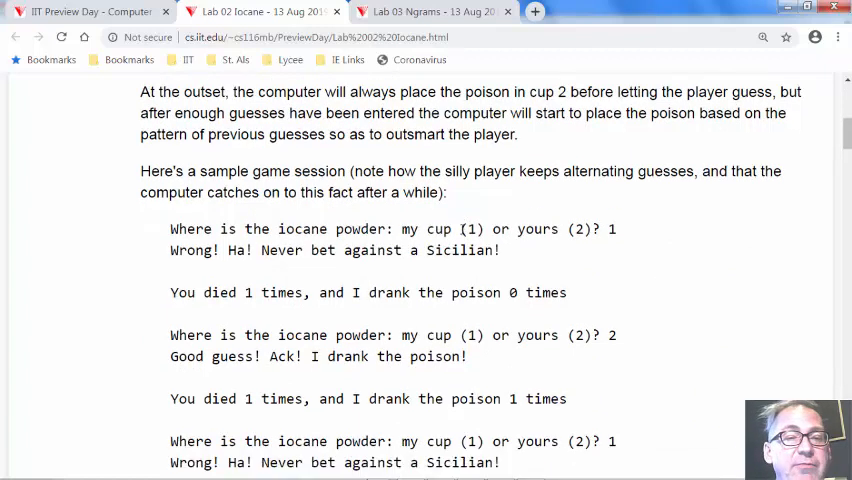
scroll(down, 3)
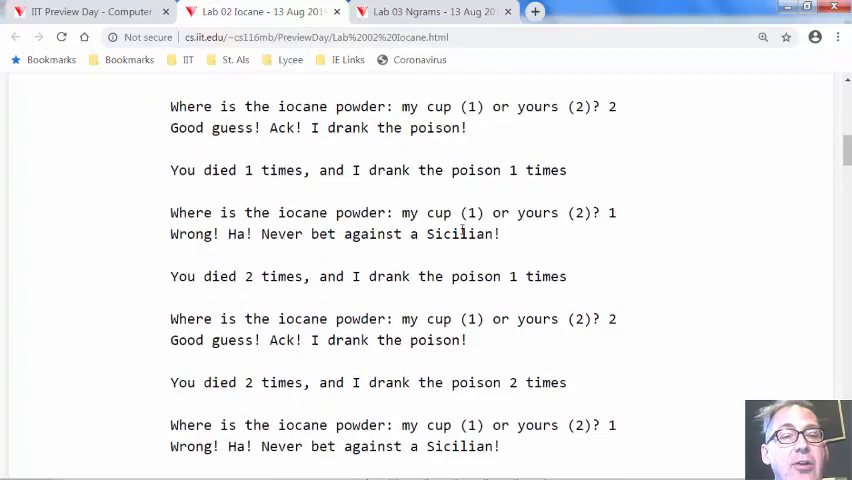
scroll(down, 3)
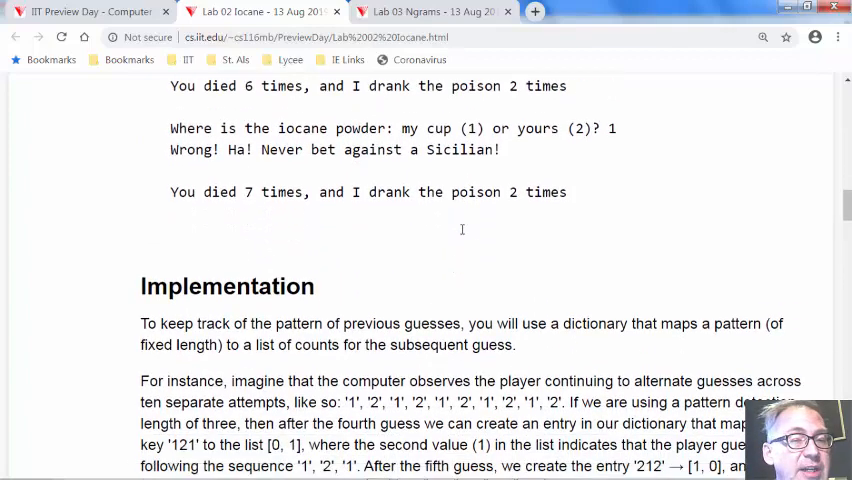
scroll(down, 3)
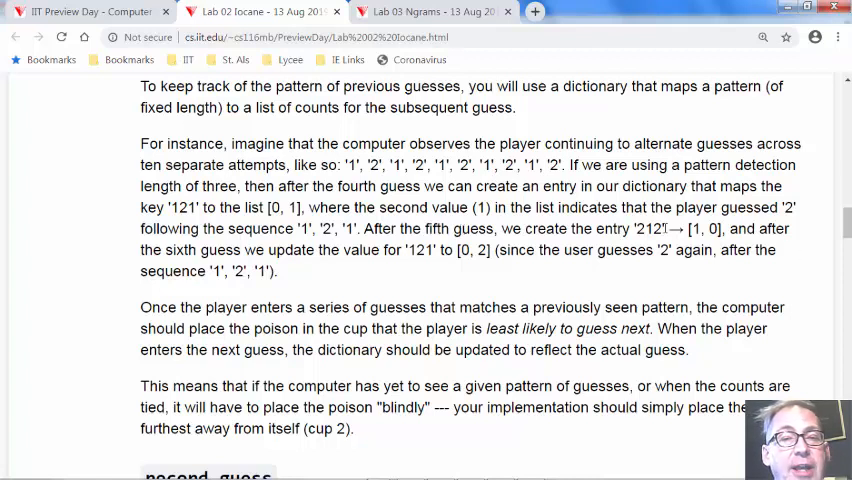
Highlight a pattern value, the count in the '212' entry, and the pattern length of three
double_click(648, 228)
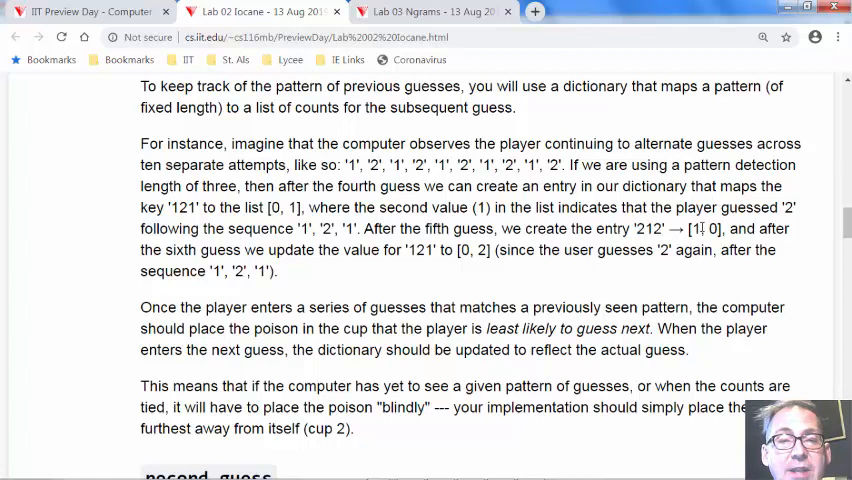
double_click(696, 228)
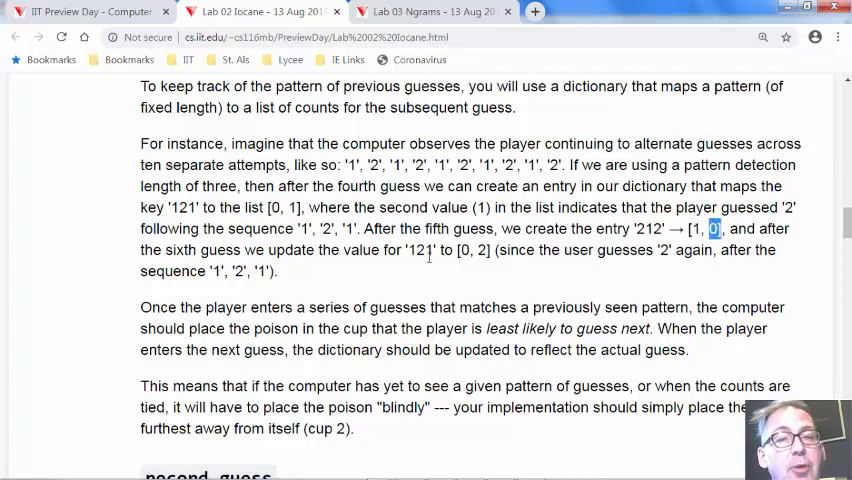
mouse_move(428, 252)
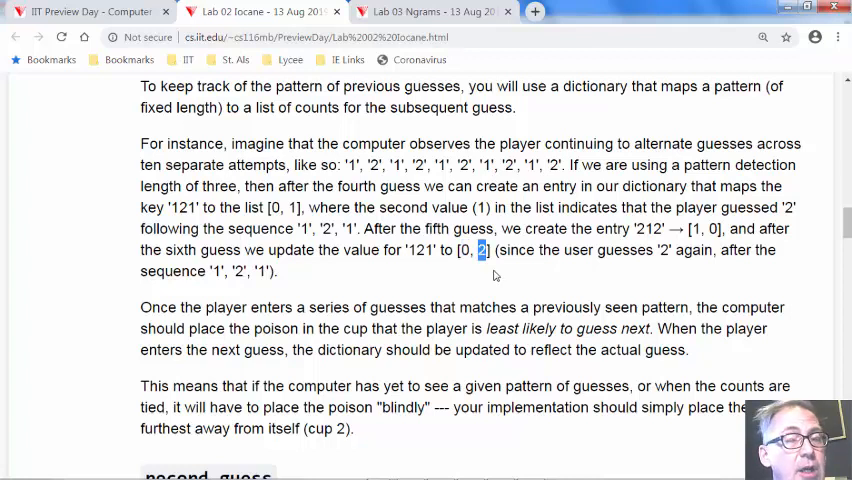
drag(496, 250, 460, 250)
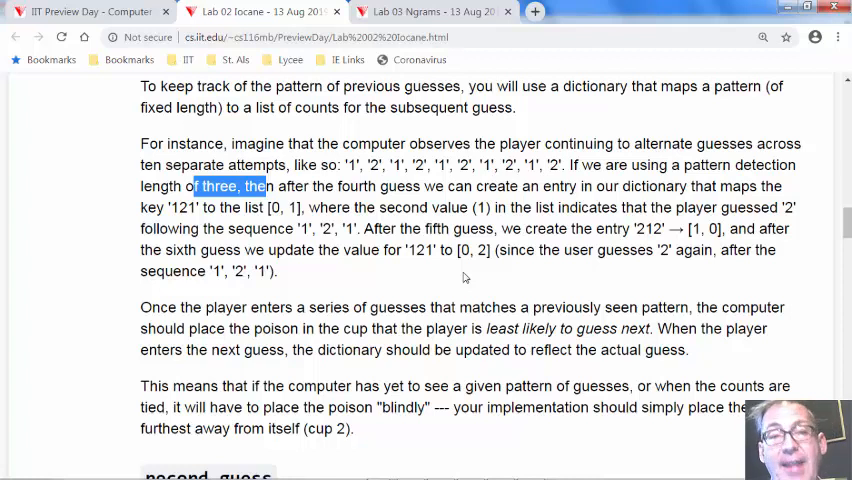
Switch to the lab2 notebook and scroll through record_guess and play_batch to the test cell
key(alt+tab)
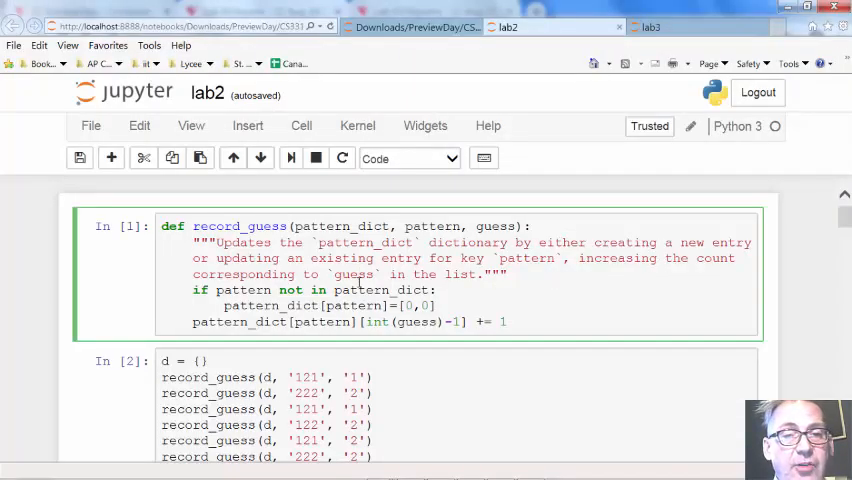
scroll(down, 3)
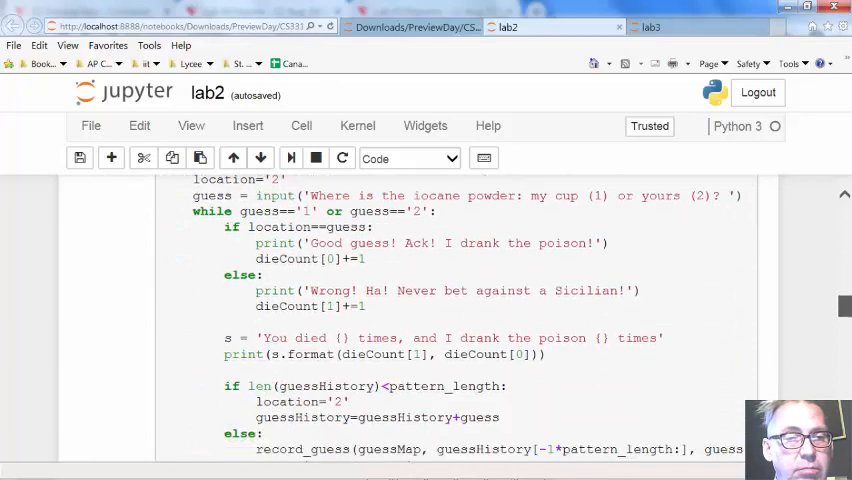
scroll(down, 3)
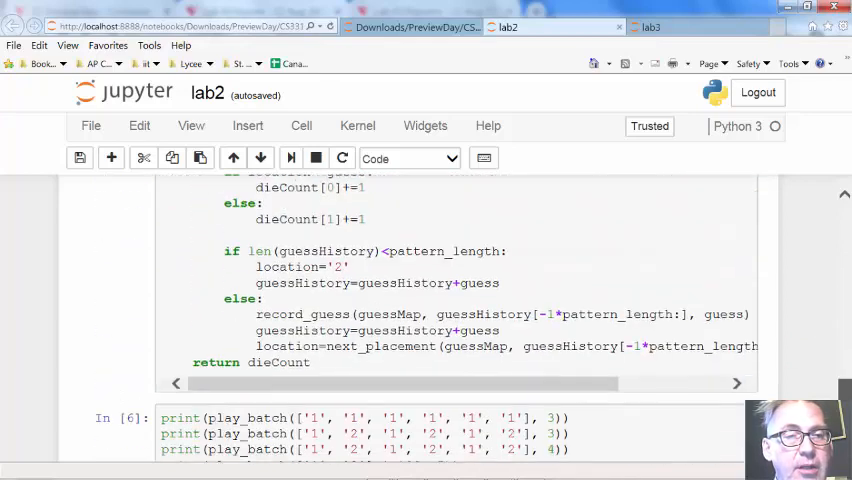
scroll(down, 3)
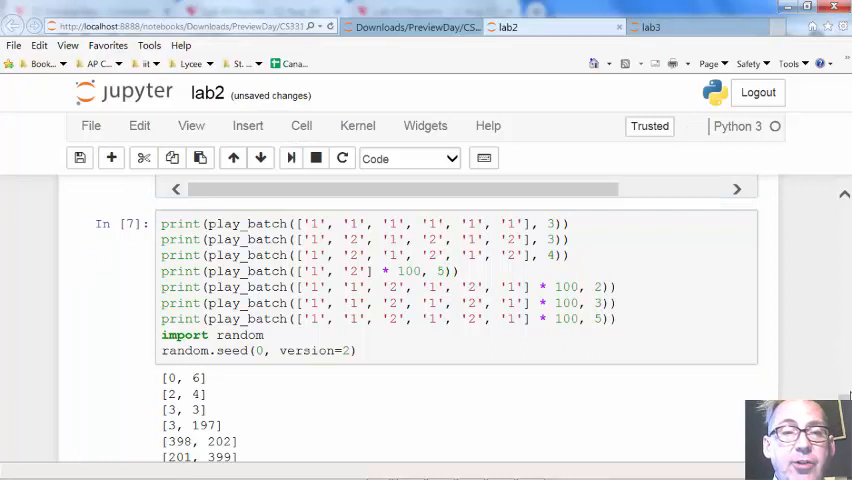
scroll(down, 3)
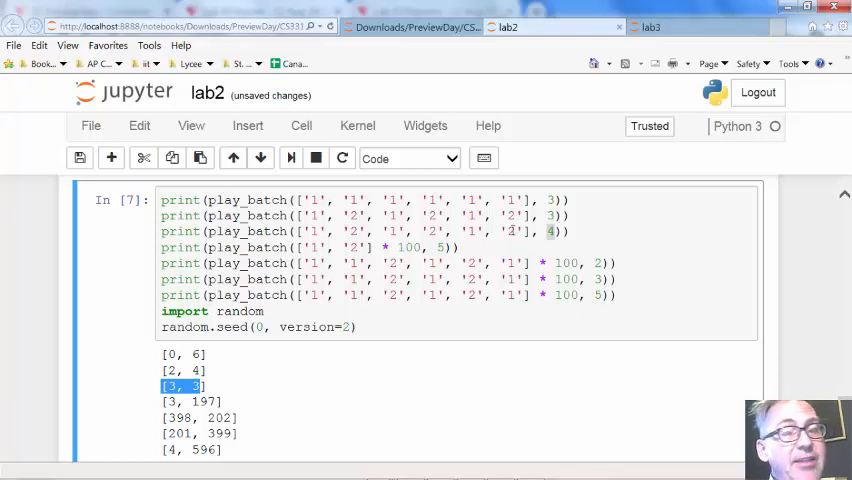
mouse_move(662, 236)
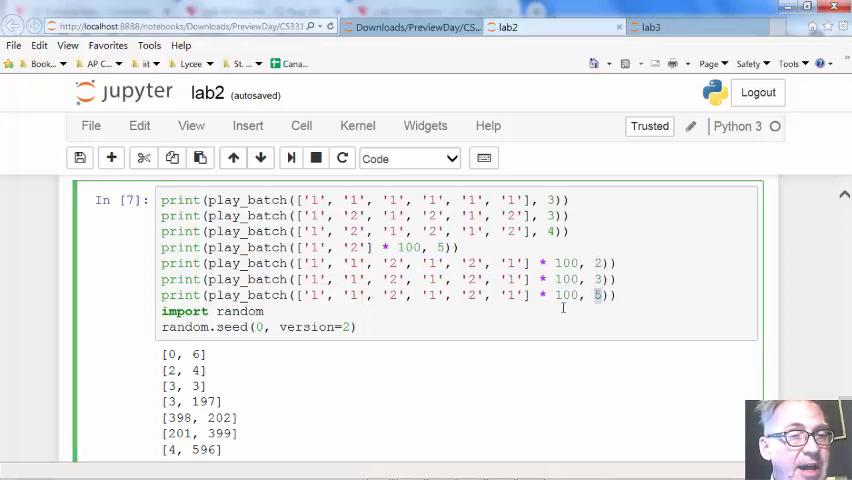
scroll(down, 3)
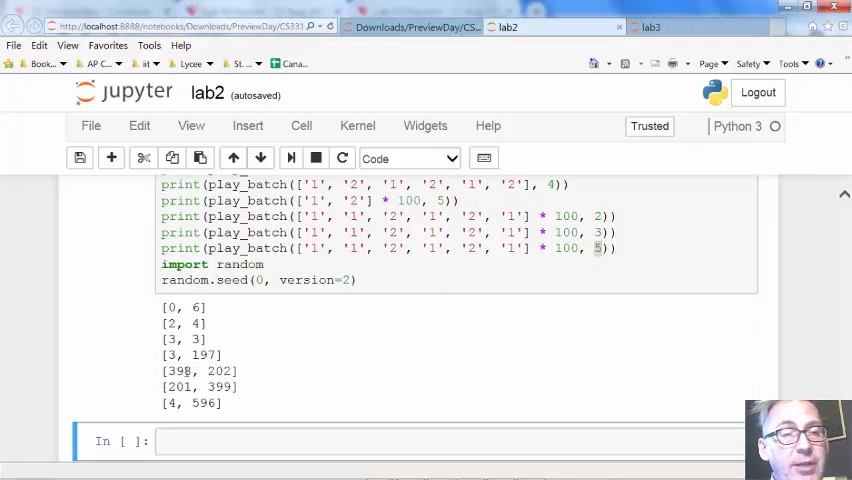
double_click(218, 372)
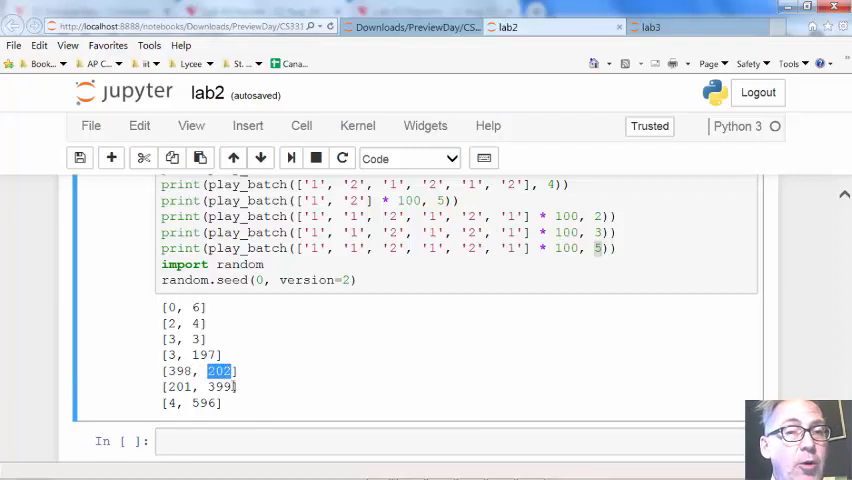
double_click(220, 388)
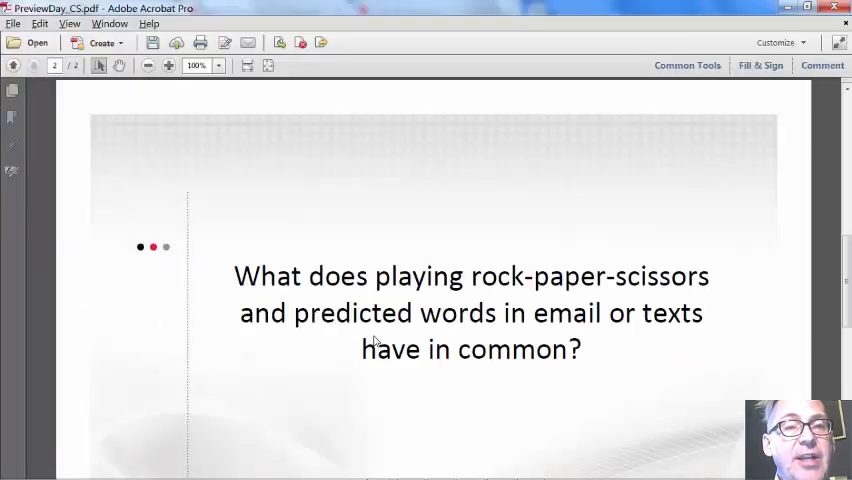
Bring Chrome forward and show the Lab 03 N-grams page's Overview
click(434, 12)
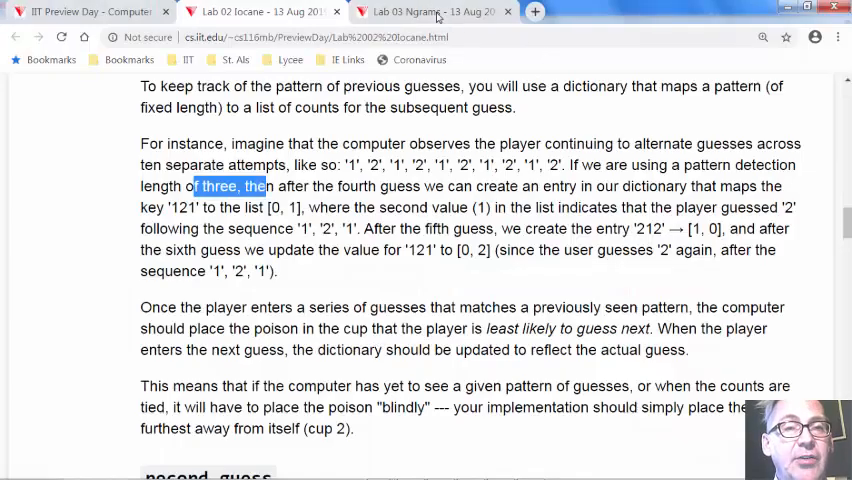
click(430, 12)
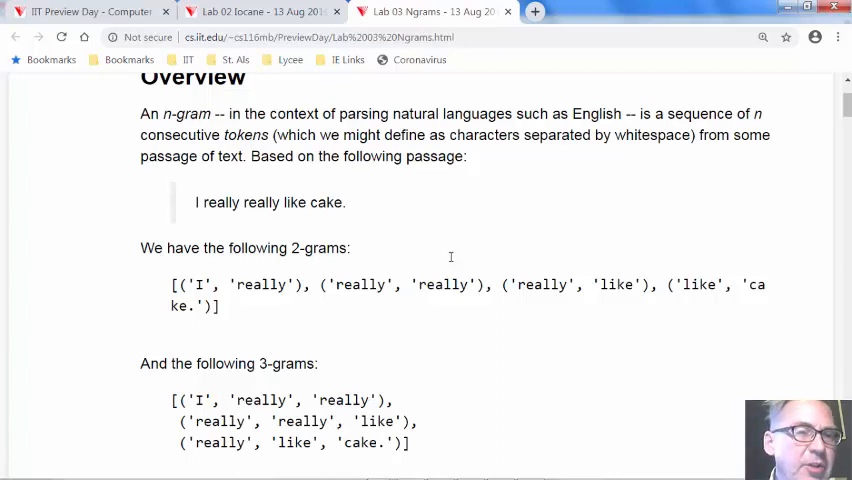
scroll(down, 3)
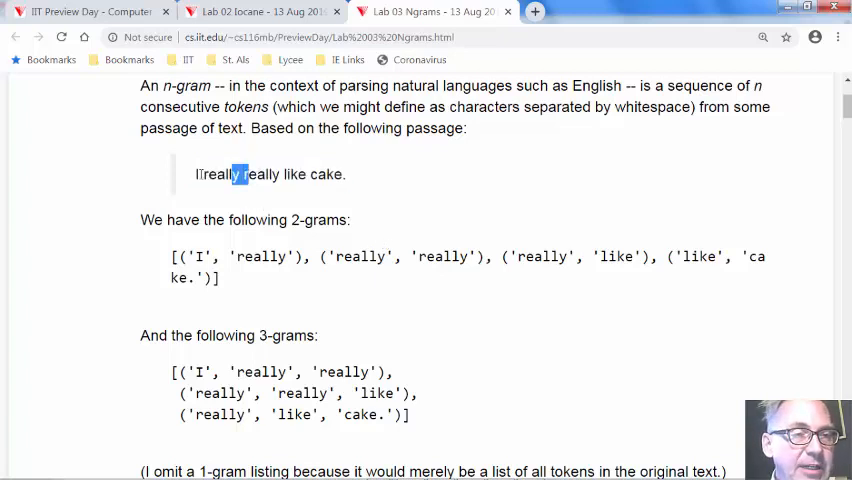
drag(238, 174, 280, 174)
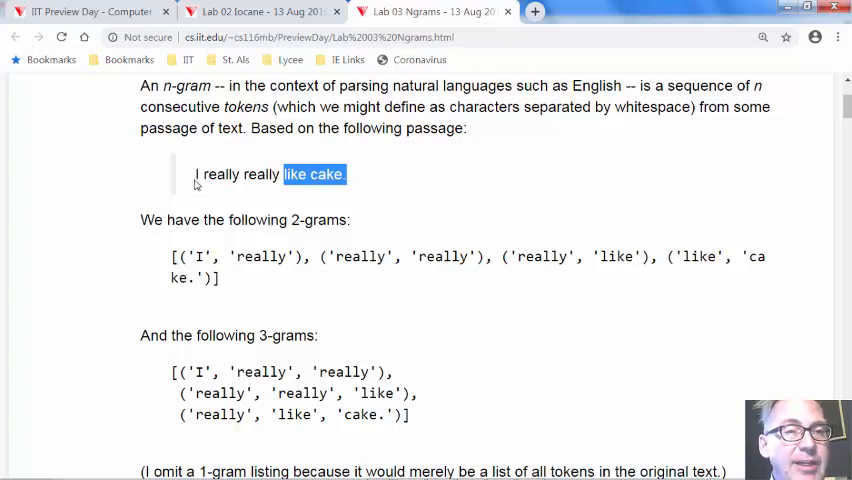
drag(196, 174, 280, 174)
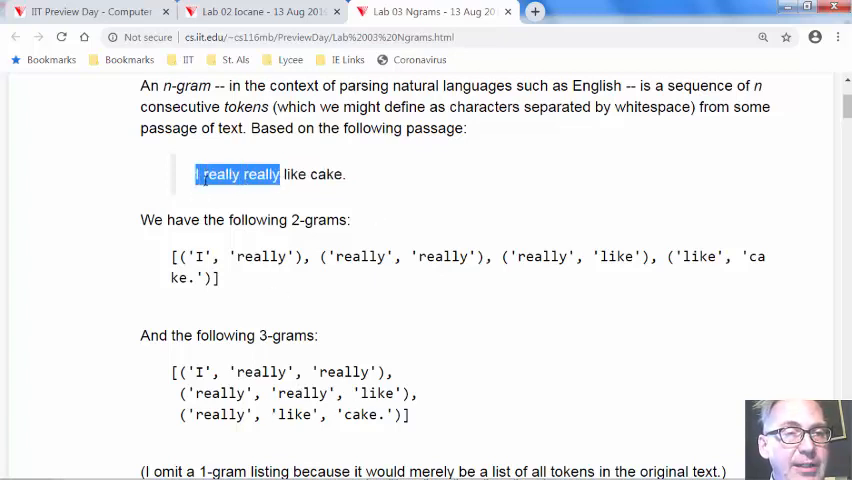
click(300, 174)
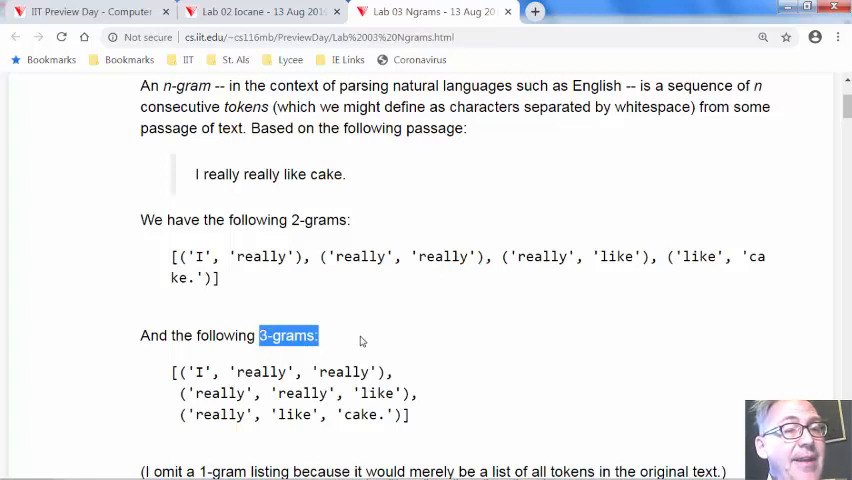
scroll(down, 3)
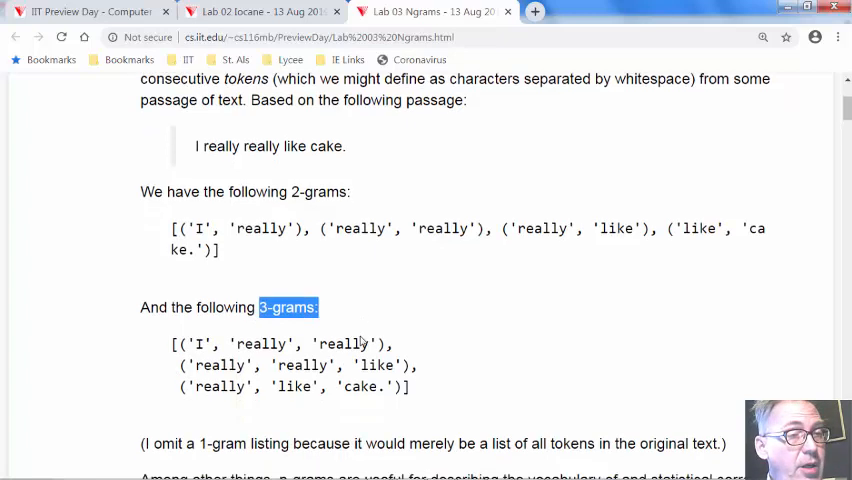
scroll(down, 3)
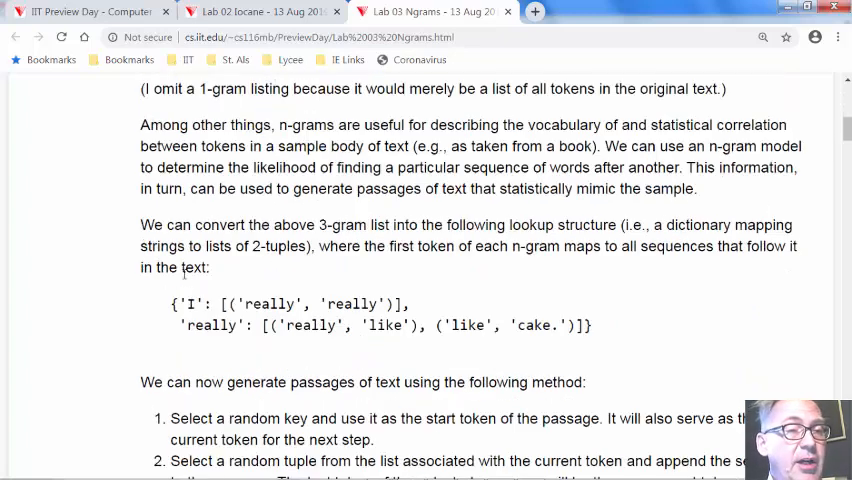
mouse_move(288, 276)
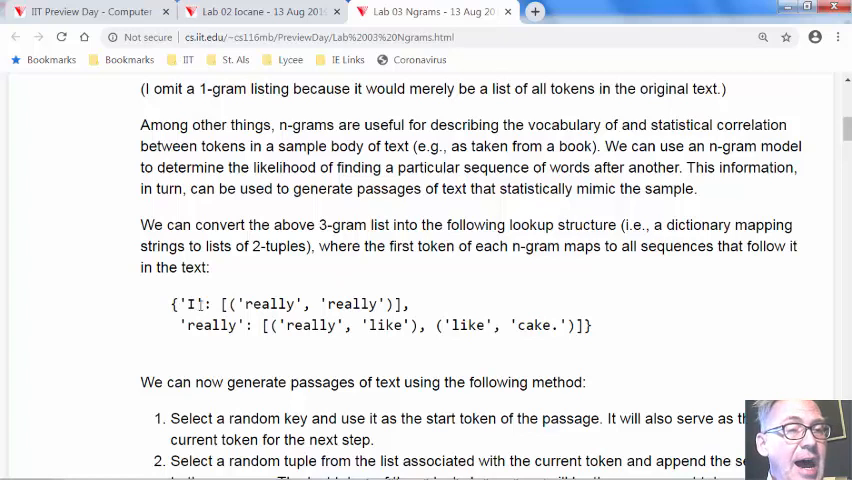
drag(228, 304, 376, 304)
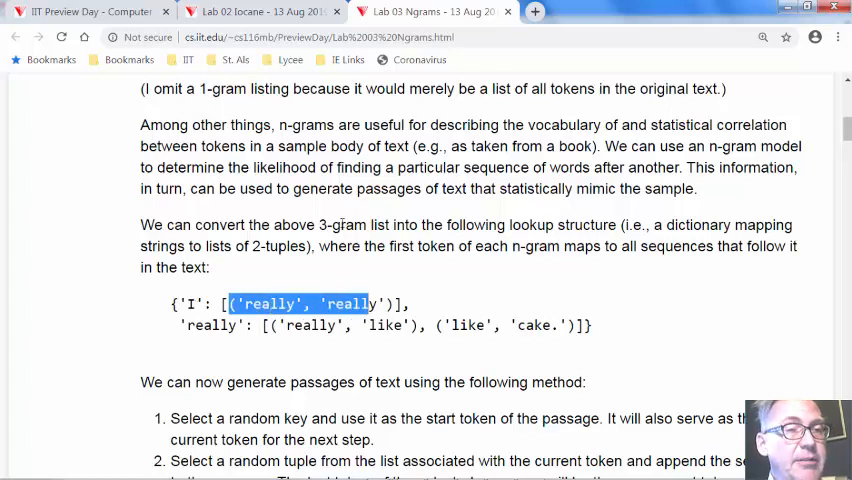
scroll(up, 3)
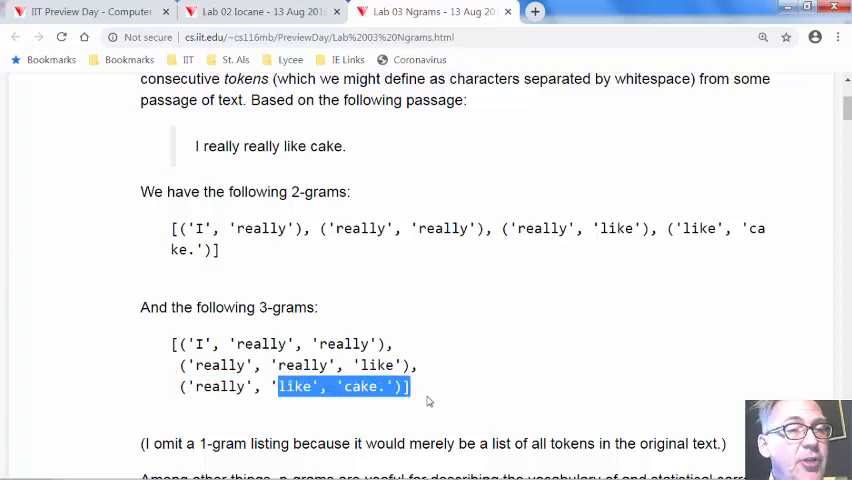
scroll(down, 3)
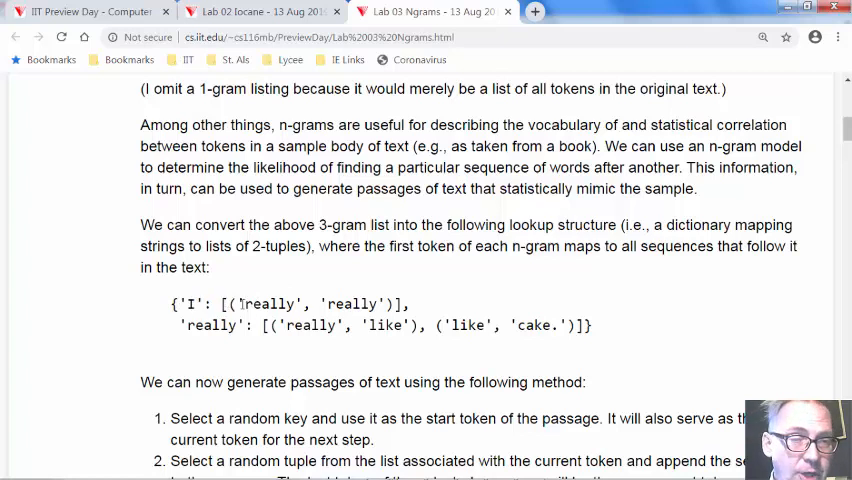
double_click(212, 324)
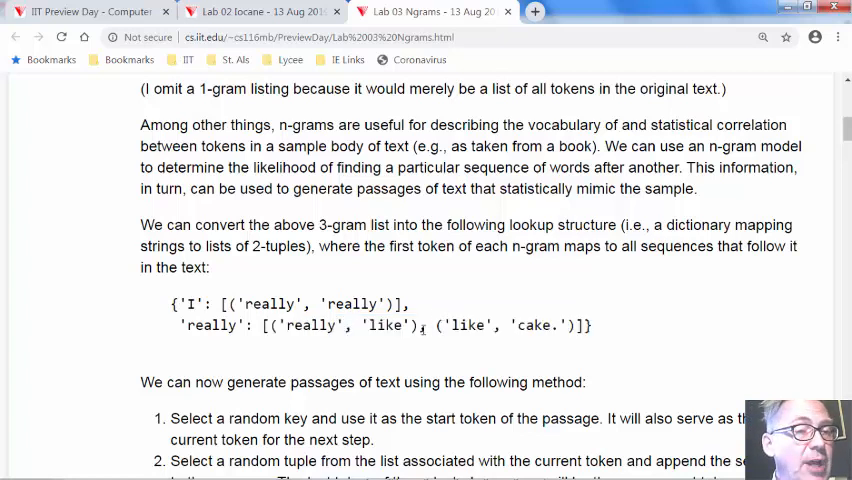
drag(284, 324, 412, 324)
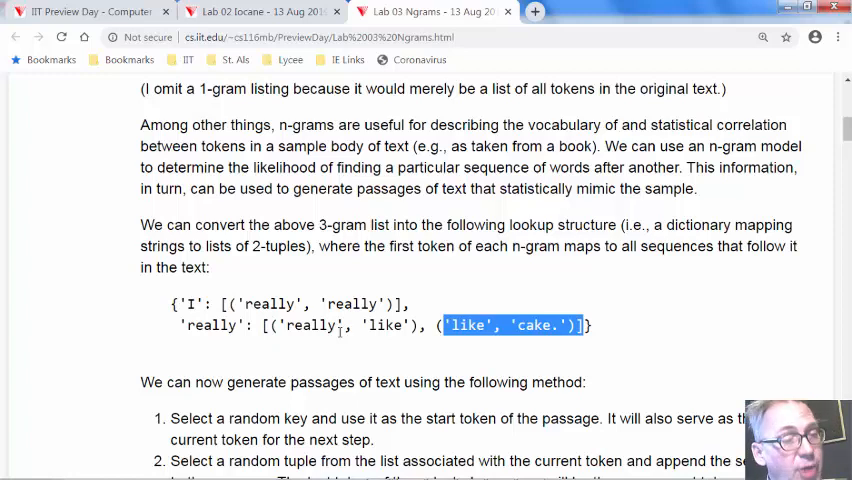
scroll(down, 3)
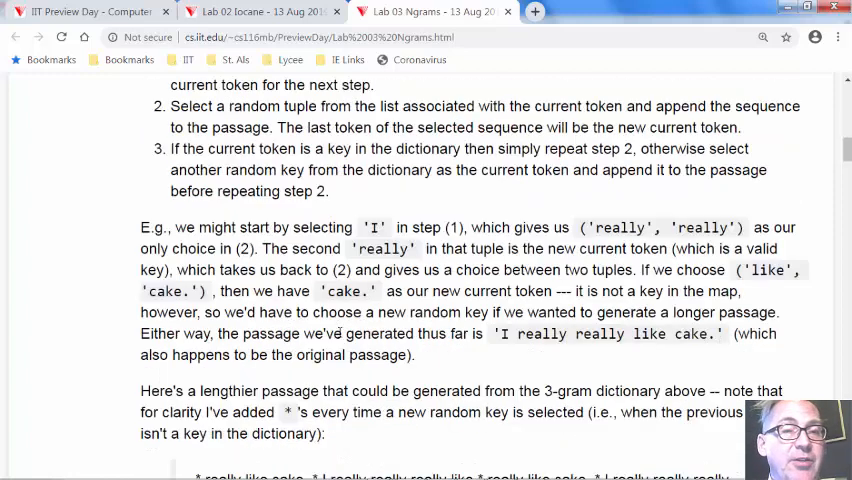
scroll(down, 3)
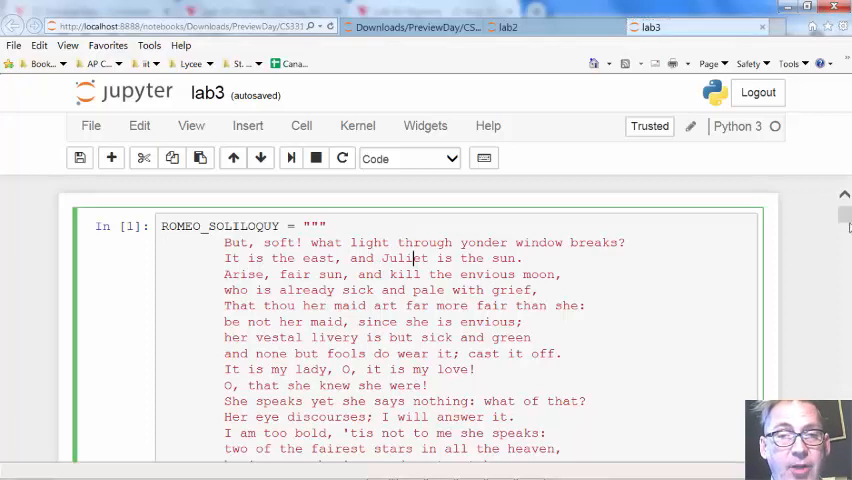
Review the Peter Pan loading cell, pointing out peterpan in the URL, and the compute_ngrams and gen_passage cells
scroll(down, 3)
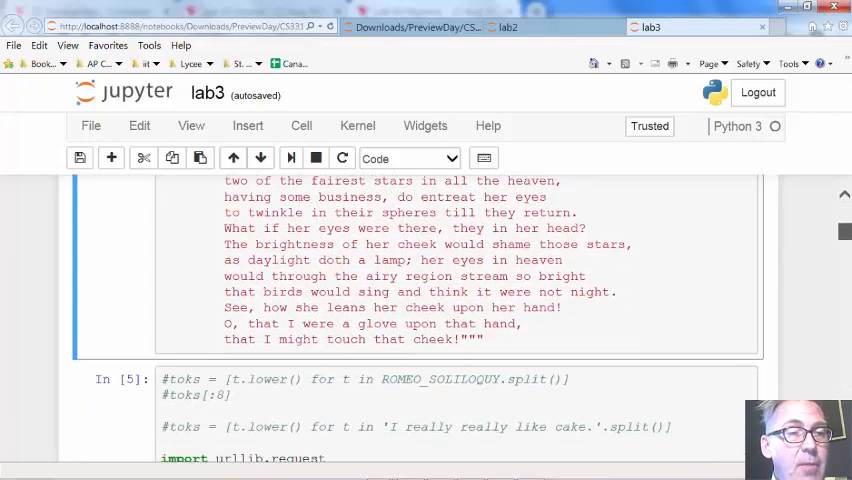
scroll(down, 3)
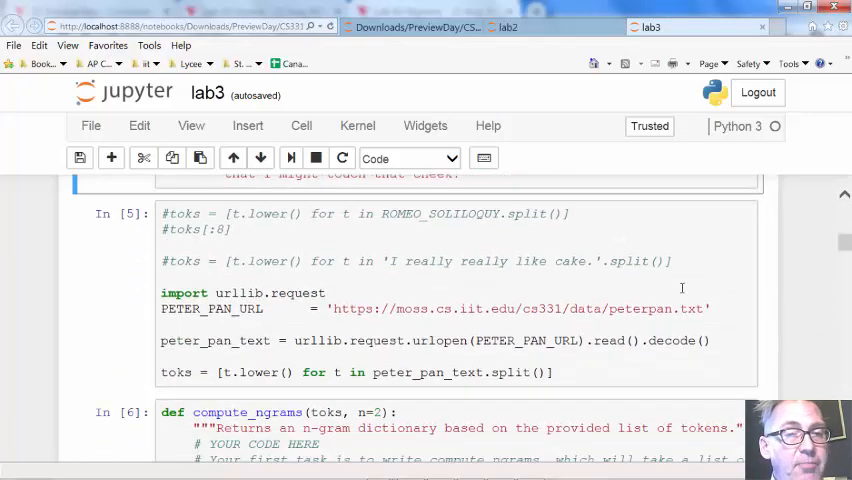
double_click(640, 308)
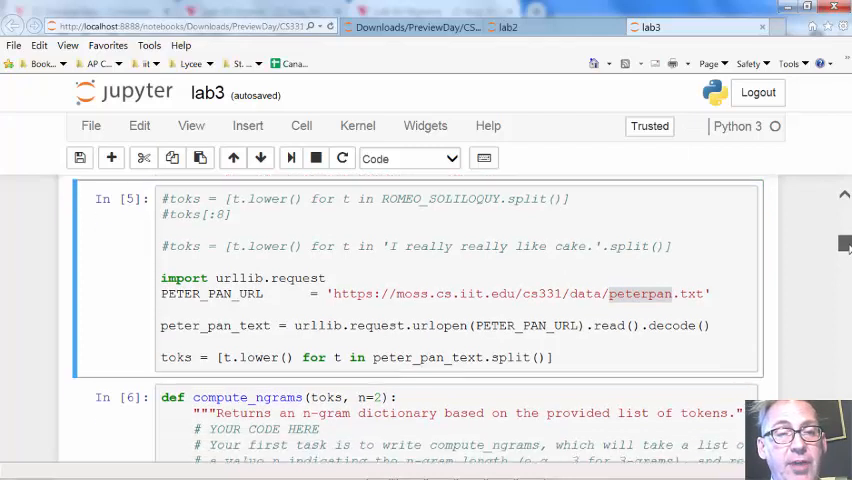
scroll(down, 3)
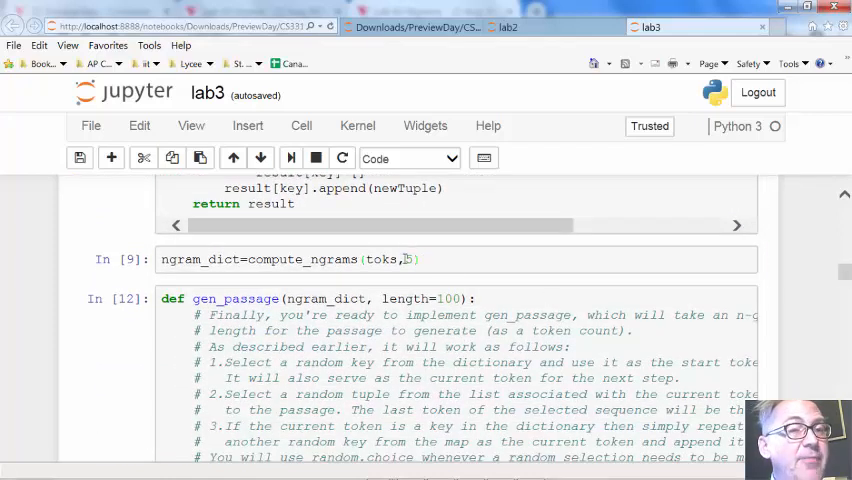
double_click(380, 260)
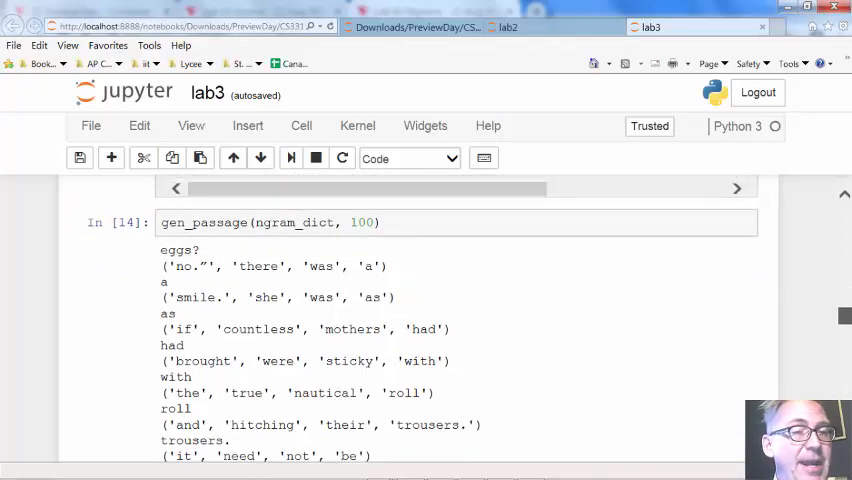
Scroll through the gen_passage(ngram_dict, 100) output, pointing out gnomes as the starting word, to the final passage
scroll(down, 3)
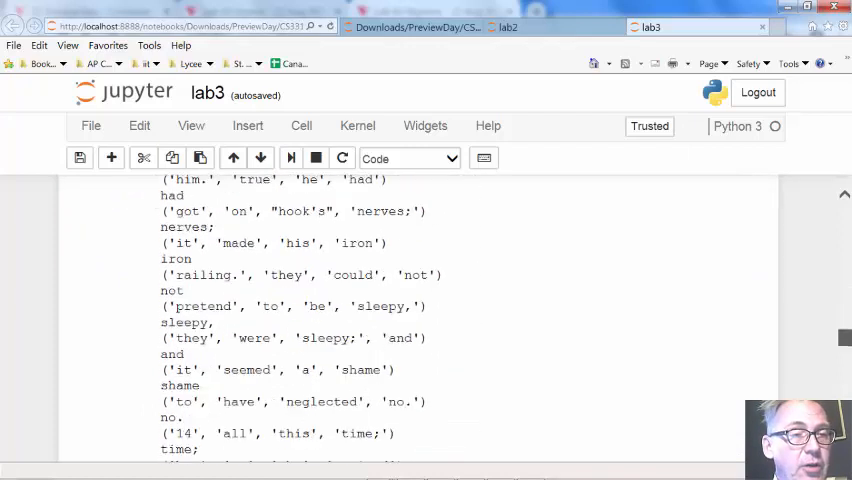
scroll(down, 3)
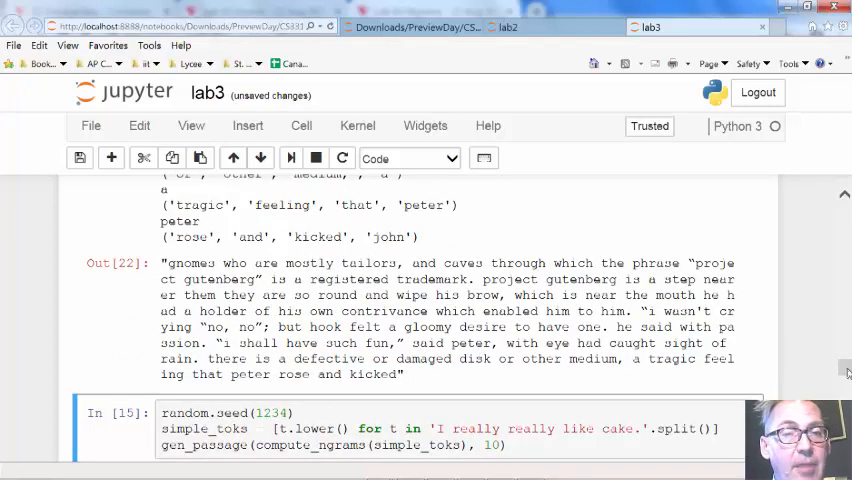
scroll(down, 3)
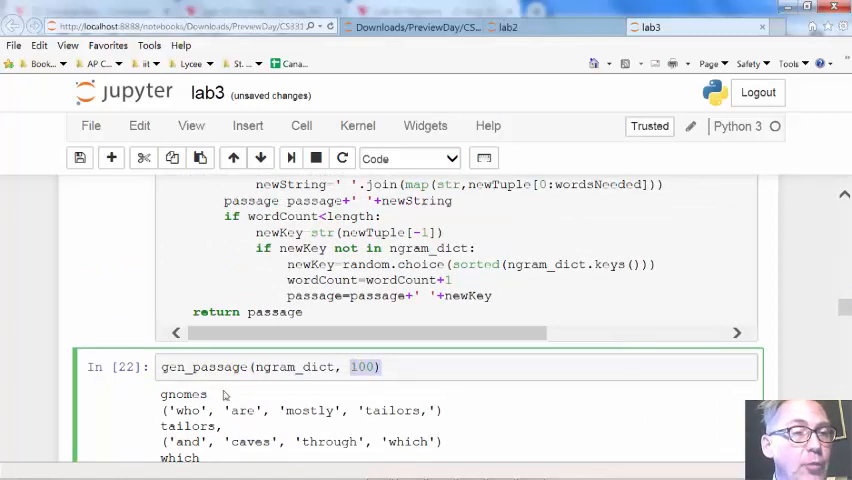
double_click(184, 394)
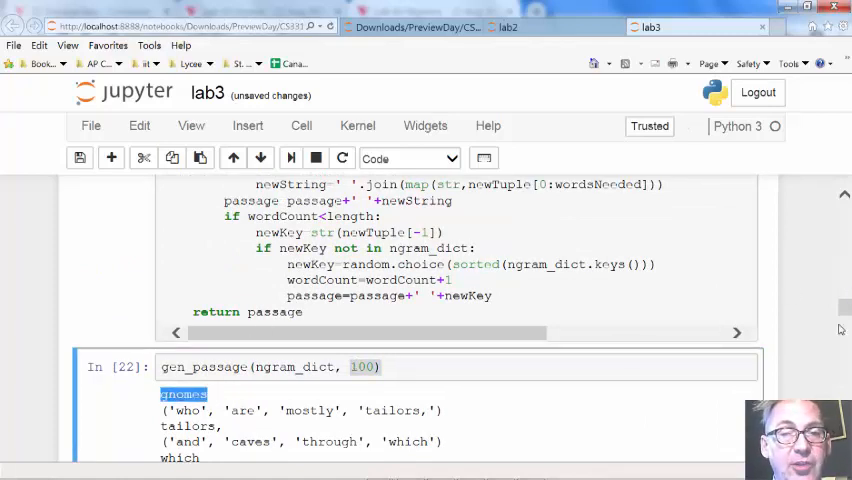
scroll(down, 3)
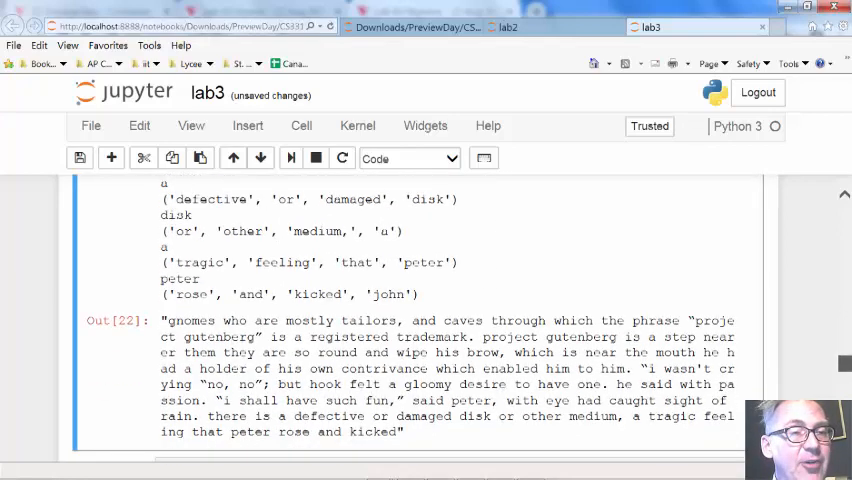
scroll(down, 3)
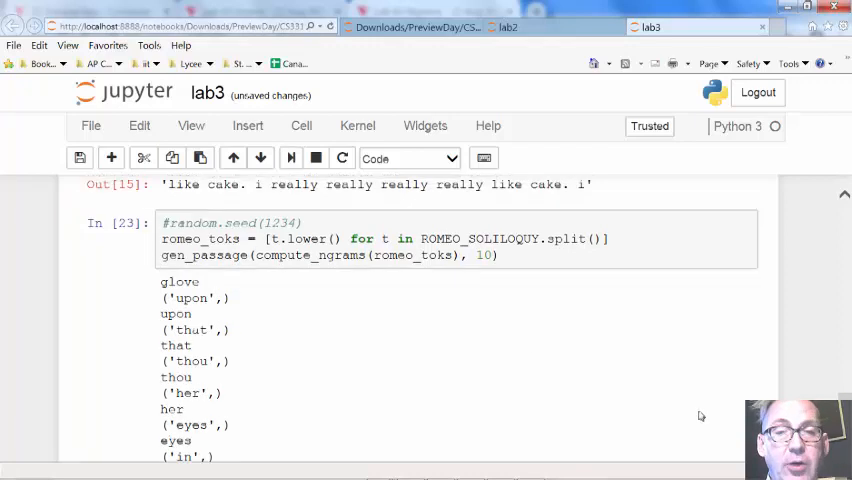
Scroll to the gen_passage(compute_ngrams(romeo_toks), 10) output showing the new 10-word Romeo passage
scroll(down, 3)
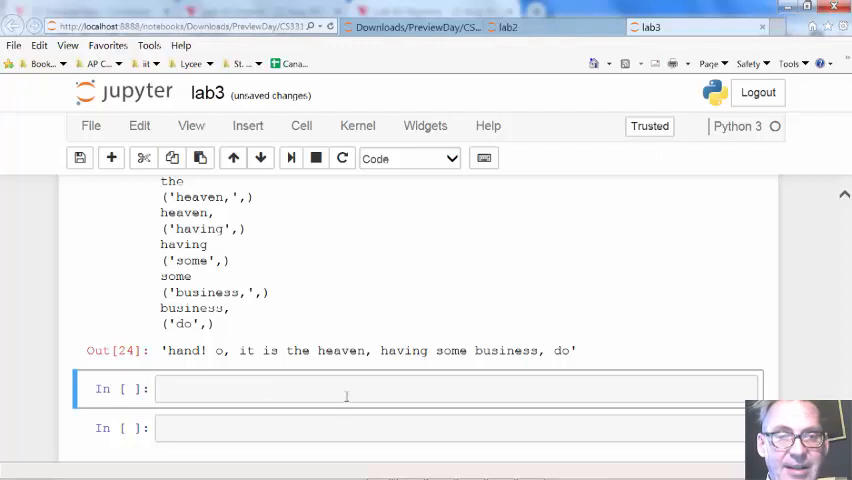
scroll(down, 3)
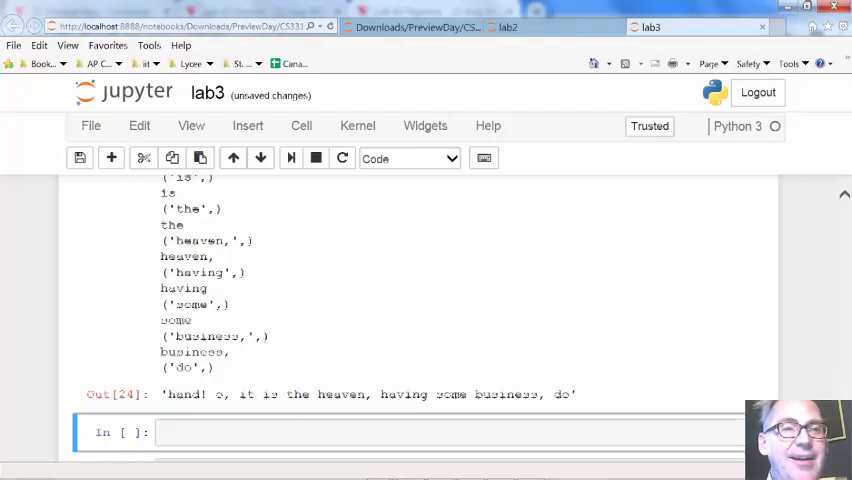
scroll(up, 3)
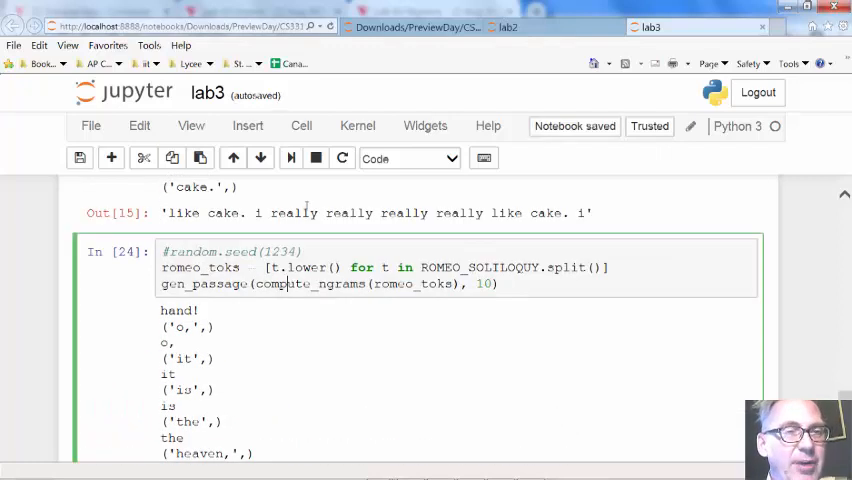